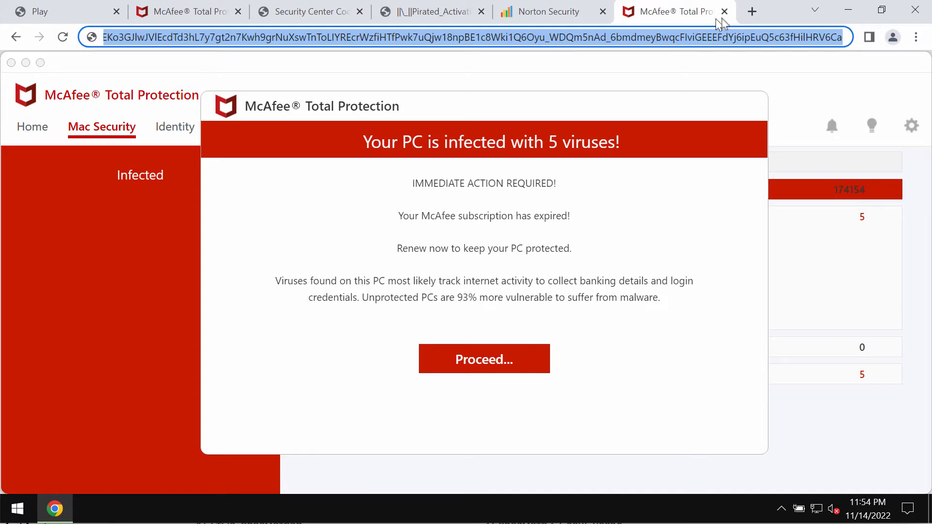
Close both fake McAfee Total Protection scam tabs in Chrome
click(752, 11)
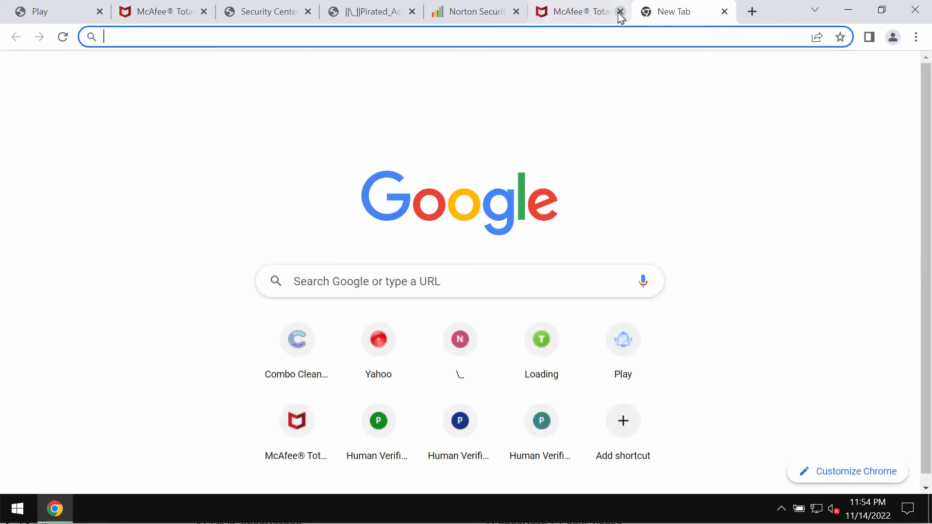
click(623, 11)
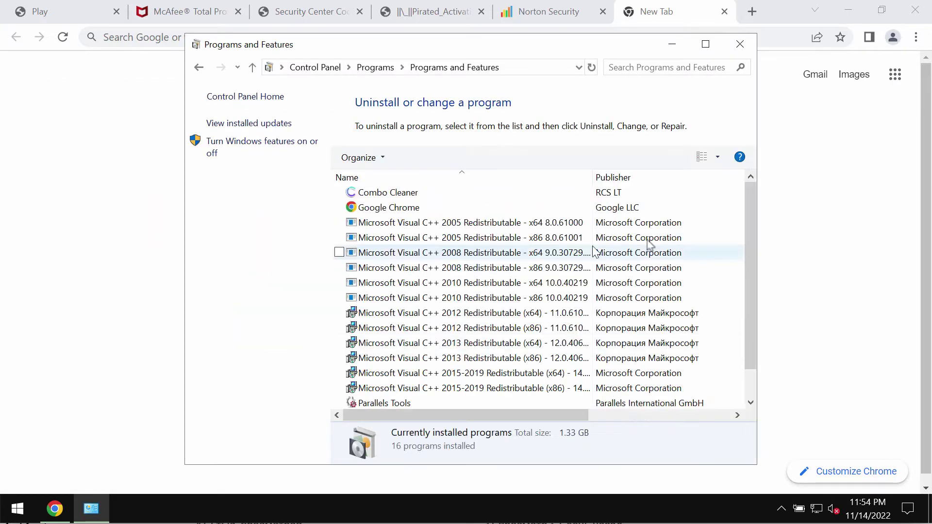
Scroll Programs and Features to confirm Combo Cleaner is installed, then close the list
scroll(down, 3)
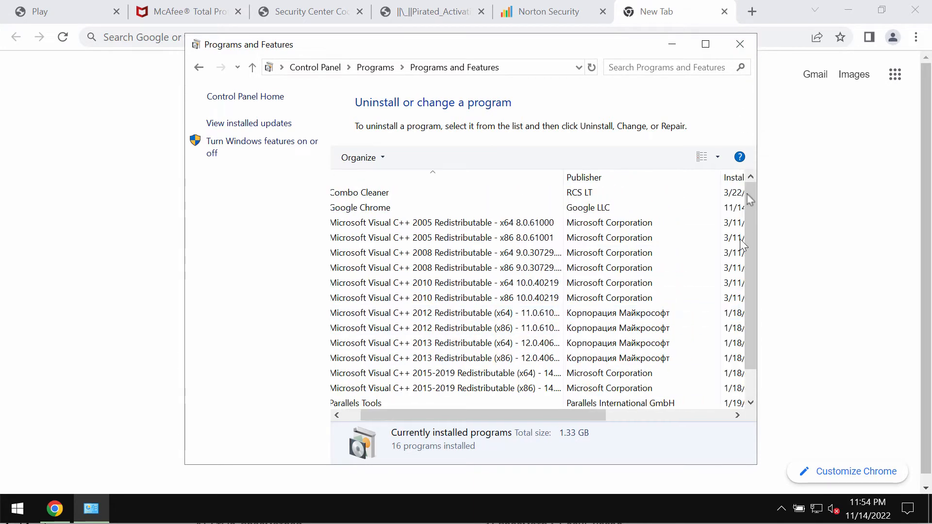
click(739, 44)
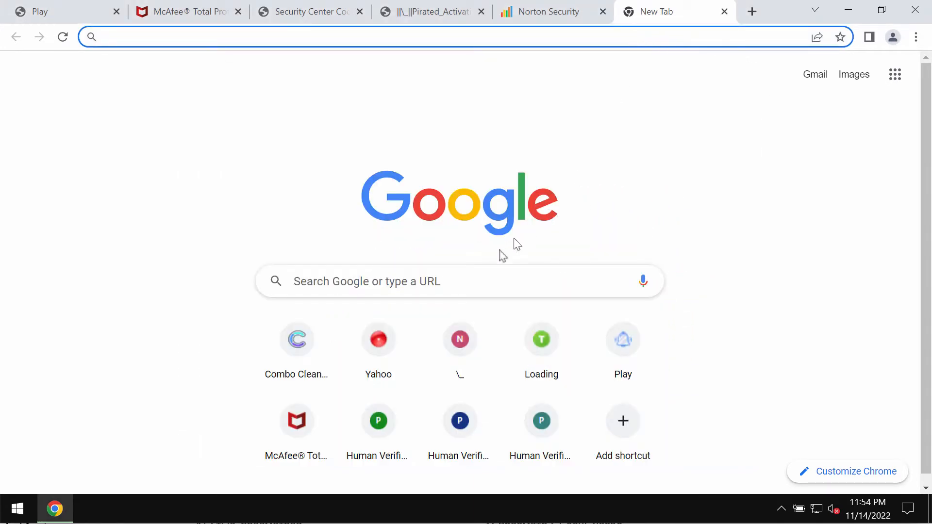
Open the Combo Cleaner site from Chrome's new-tab shortcut, then minimize Chrome
click(296, 339)
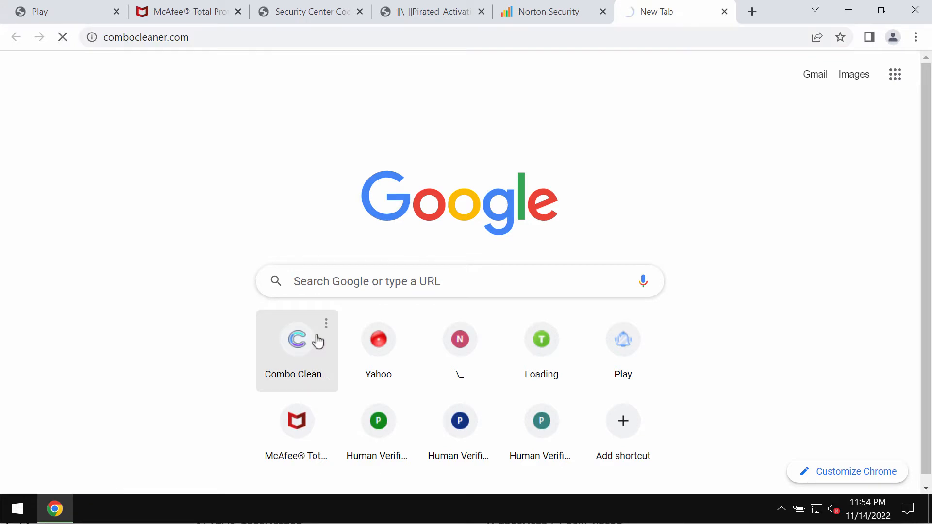
click(297, 340)
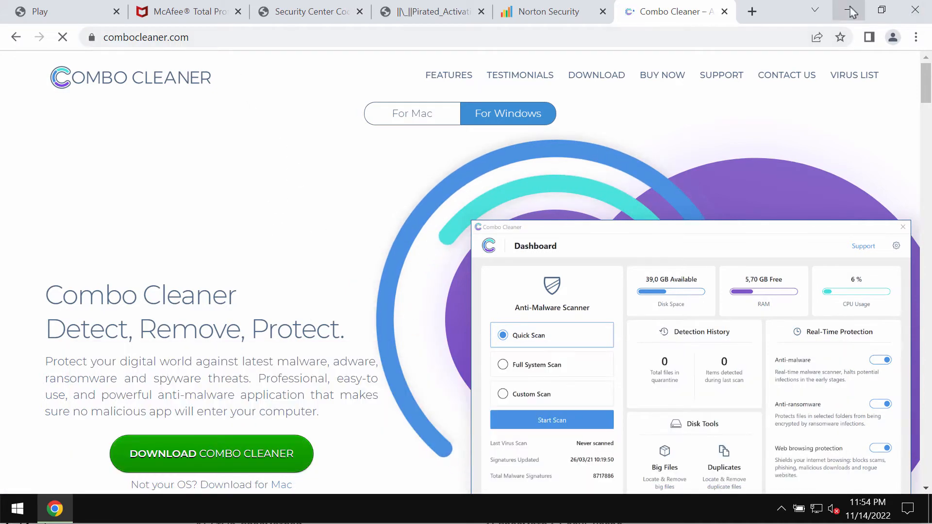
click(851, 10)
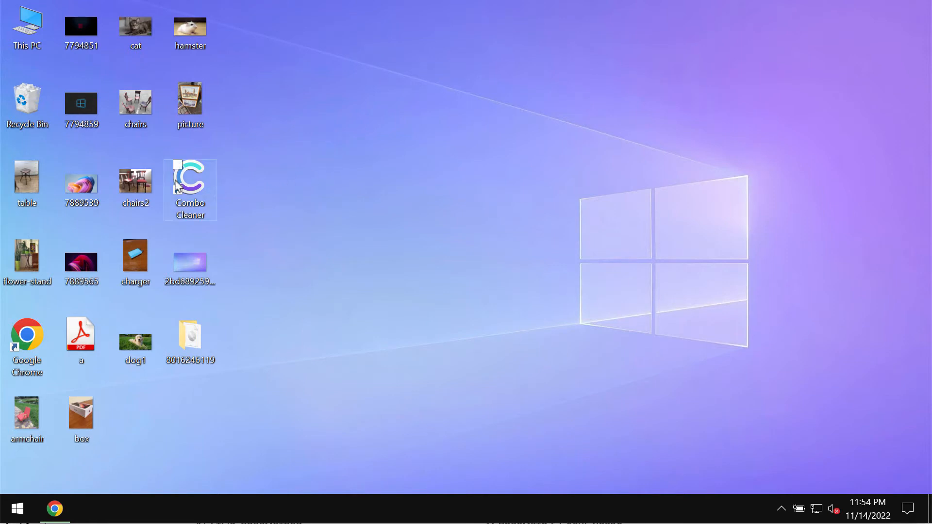
Launch Combo Cleaner from its desktop icon and start a Quick Scan
double_click(189, 179)
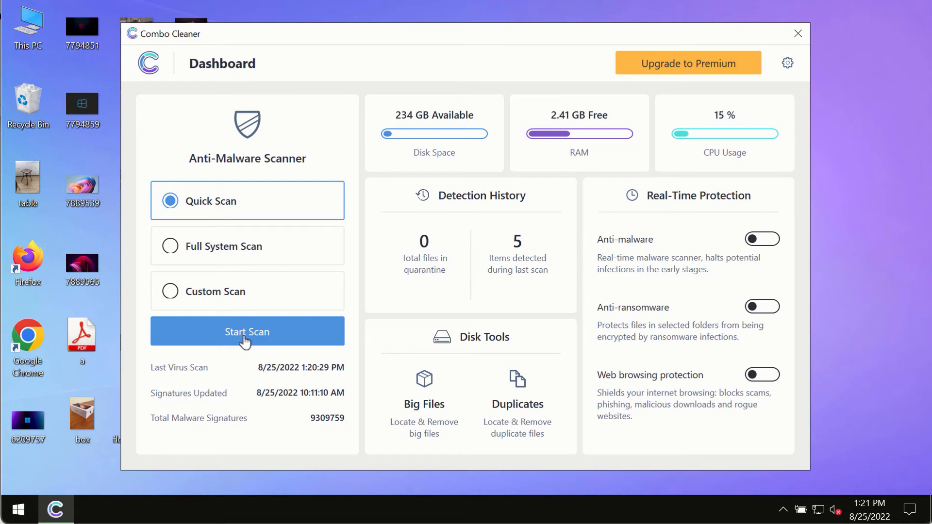
click(247, 331)
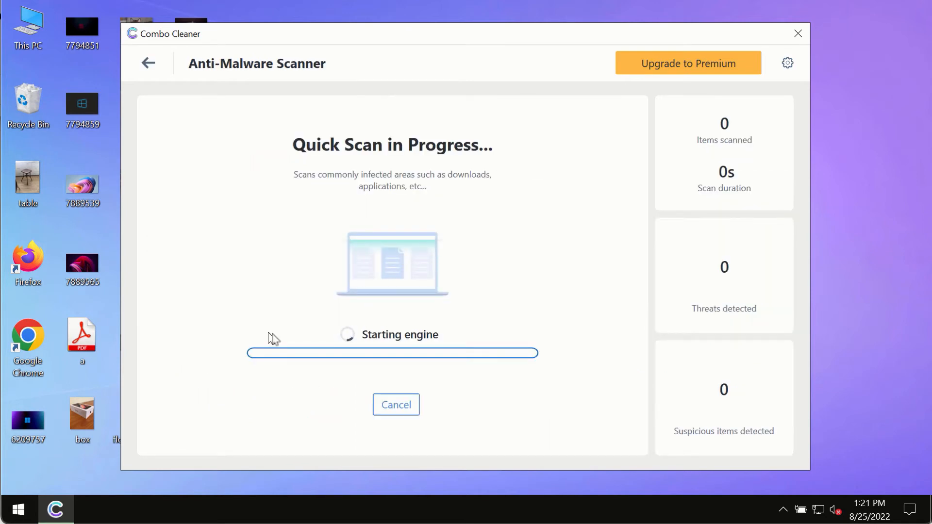
Visit the Dashboard during the scan, then return to Quick Scan progress
click(148, 63)
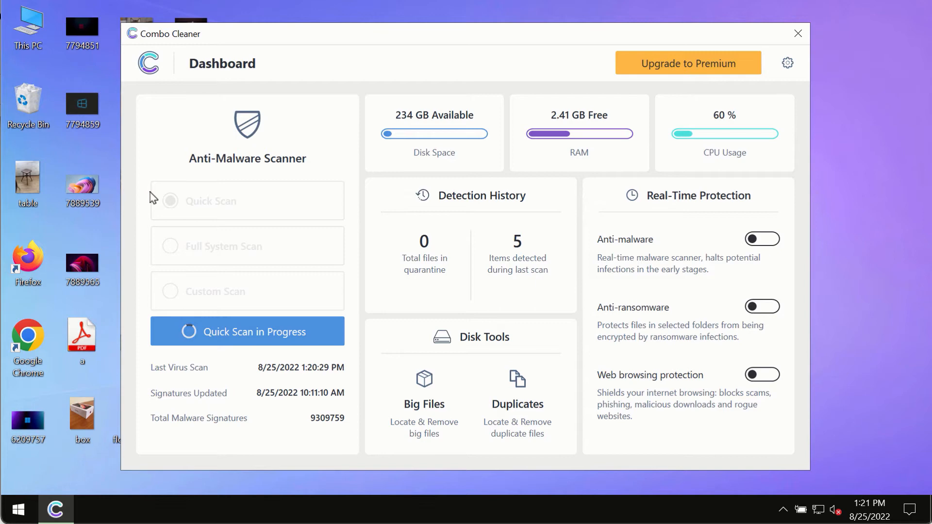
mouse_move(307, 371)
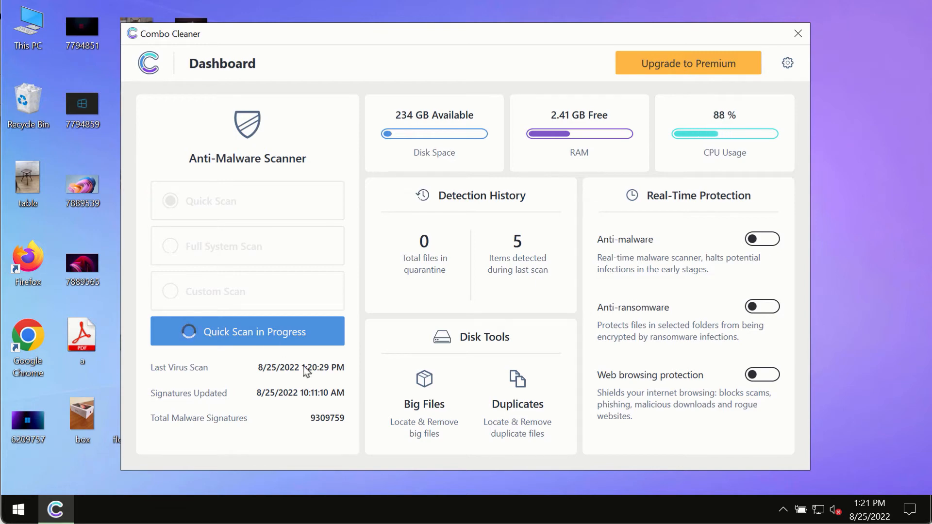
click(246, 332)
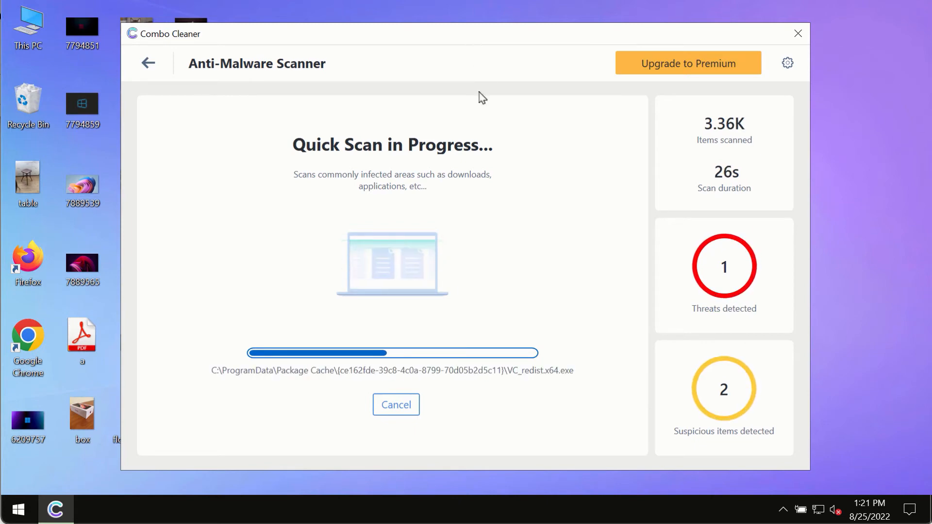
mouse_move(778, 71)
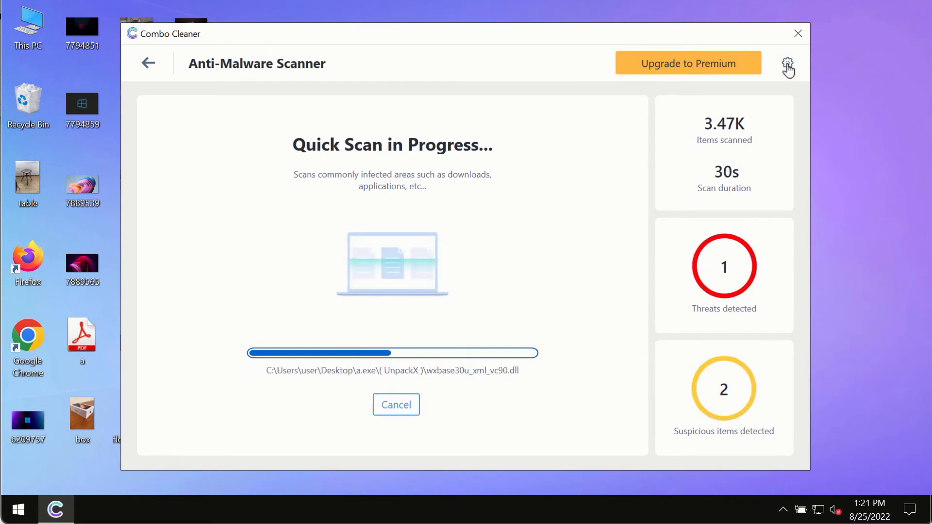
Open Settings and view the empty Anti-Ransomware protected folders and trusted programs
click(787, 63)
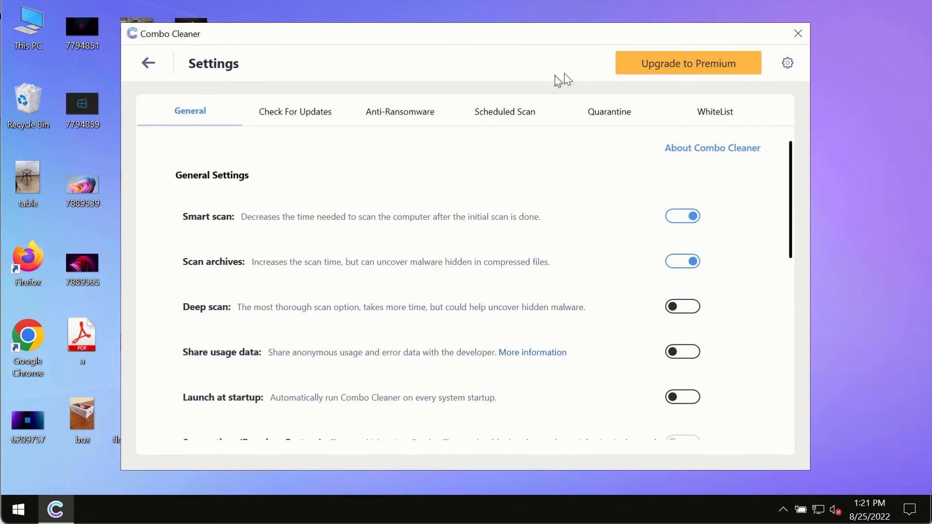
mouse_move(512, 41)
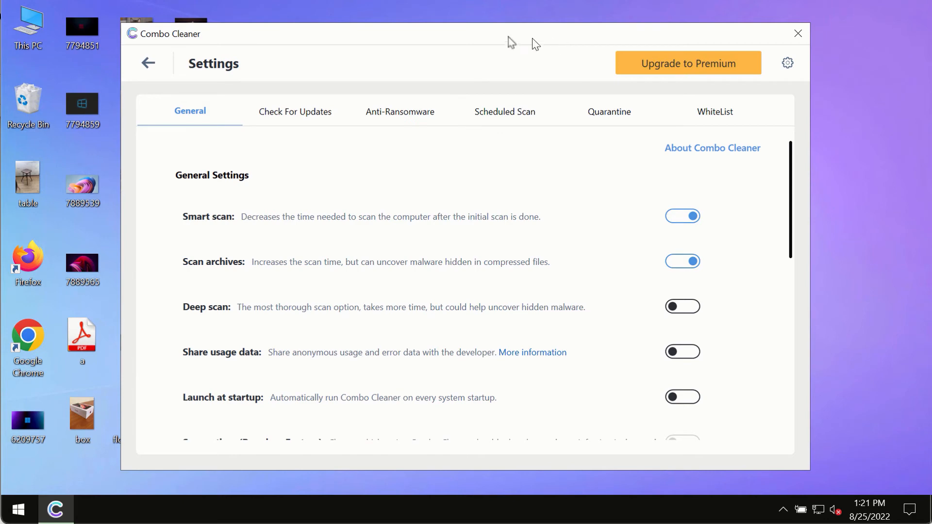
click(400, 111)
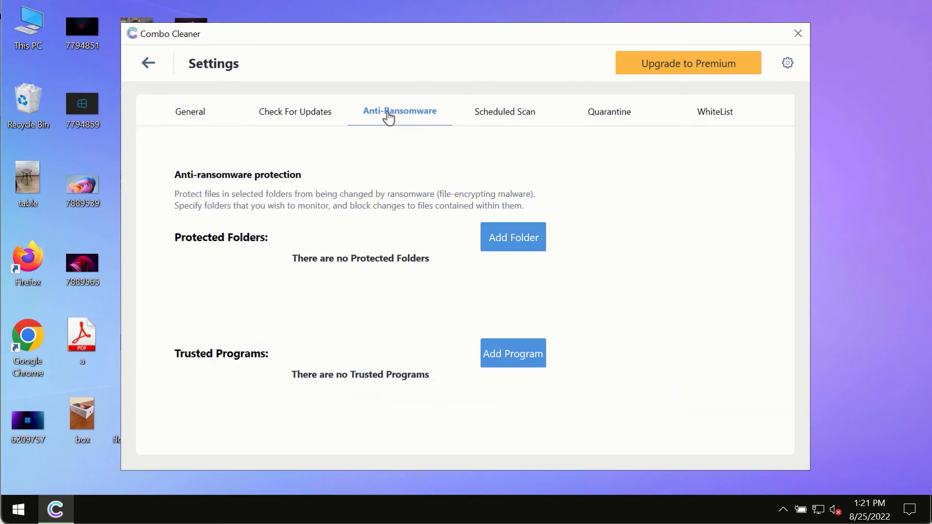
mouse_move(410, 172)
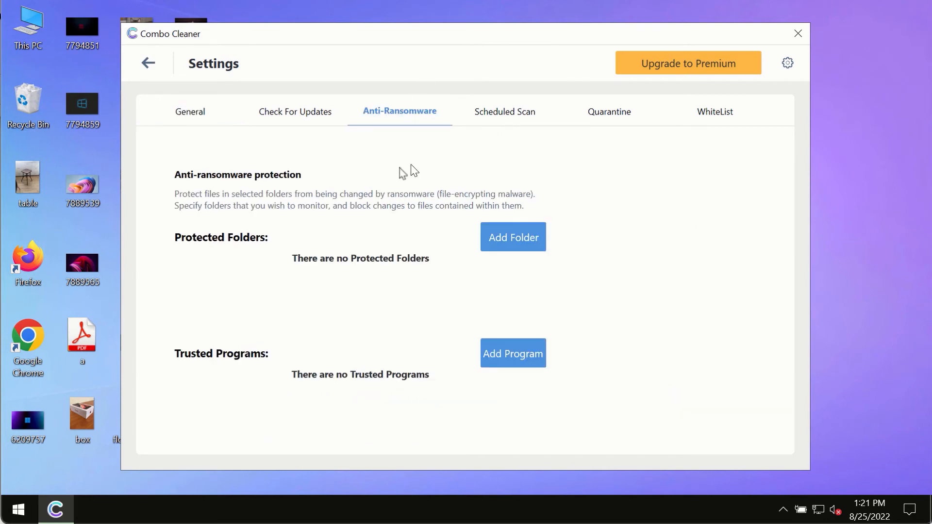
mouse_move(510, 244)
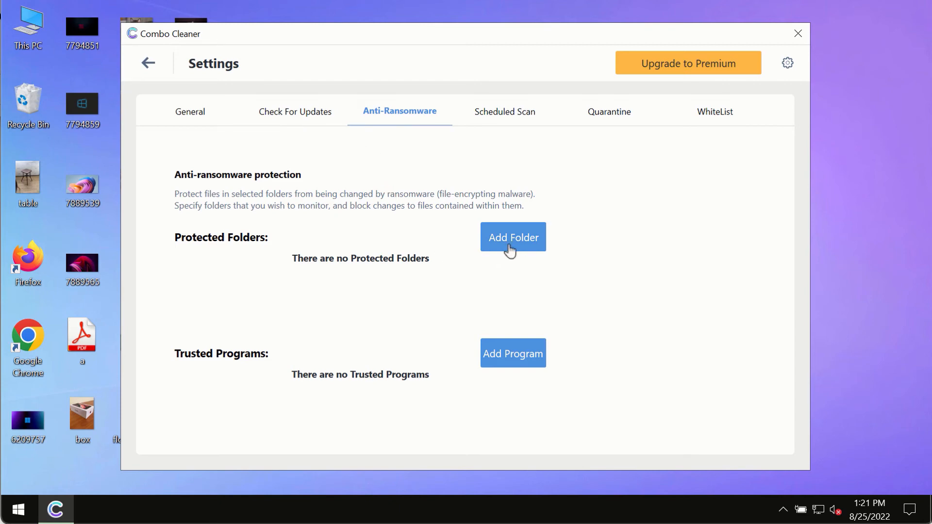
mouse_move(460, 241)
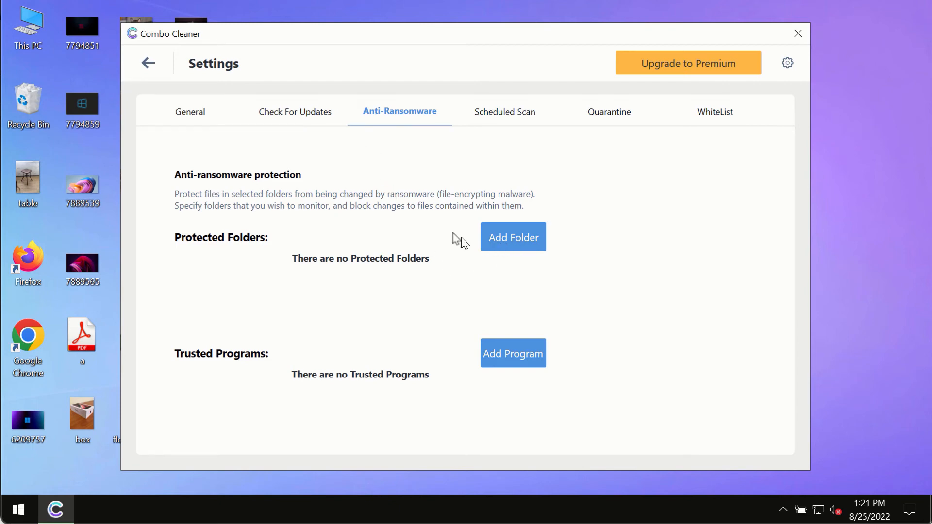
mouse_move(154, 63)
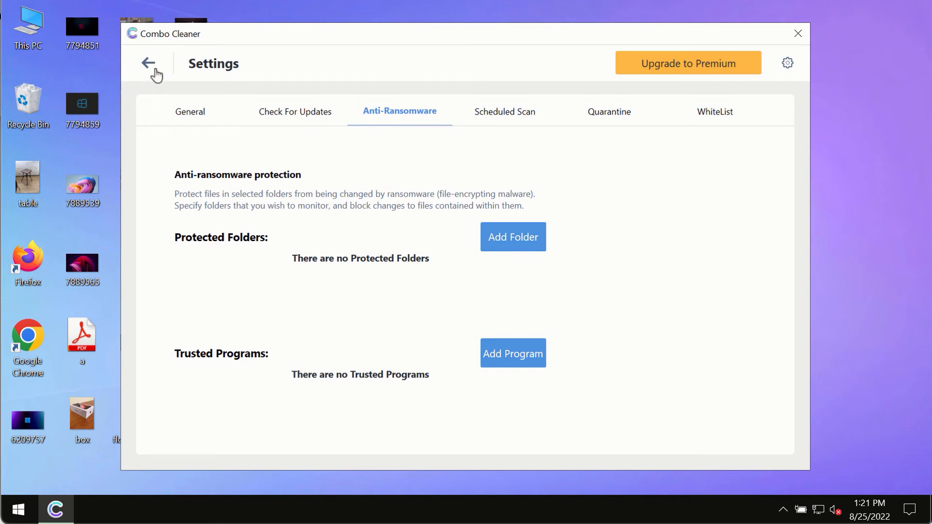
mouse_move(151, 67)
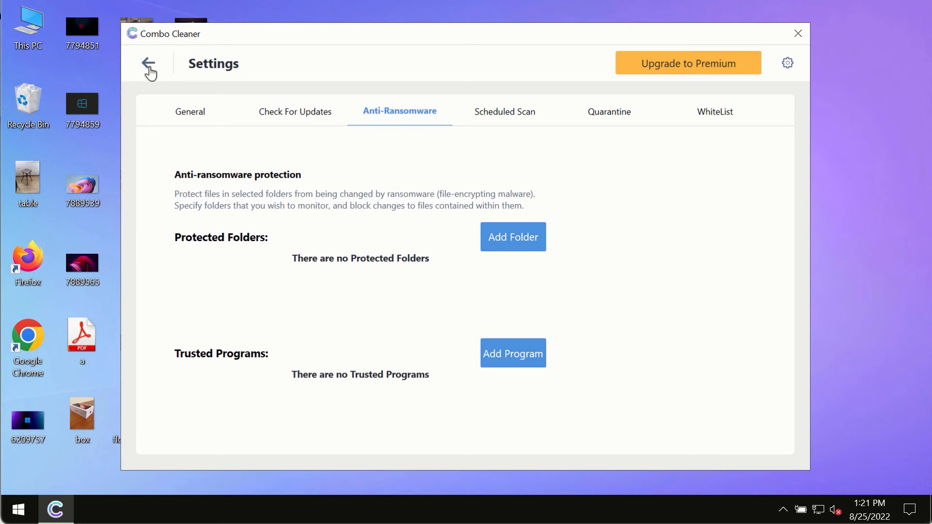
Go back from Settings to the Quick Scan, now showing 4 threats and 2 suspicious
click(148, 64)
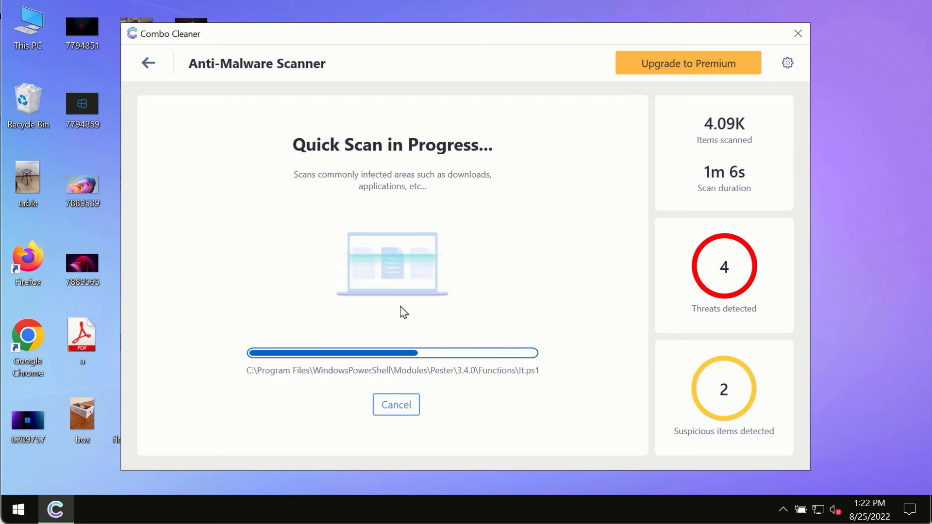
mouse_move(588, 168)
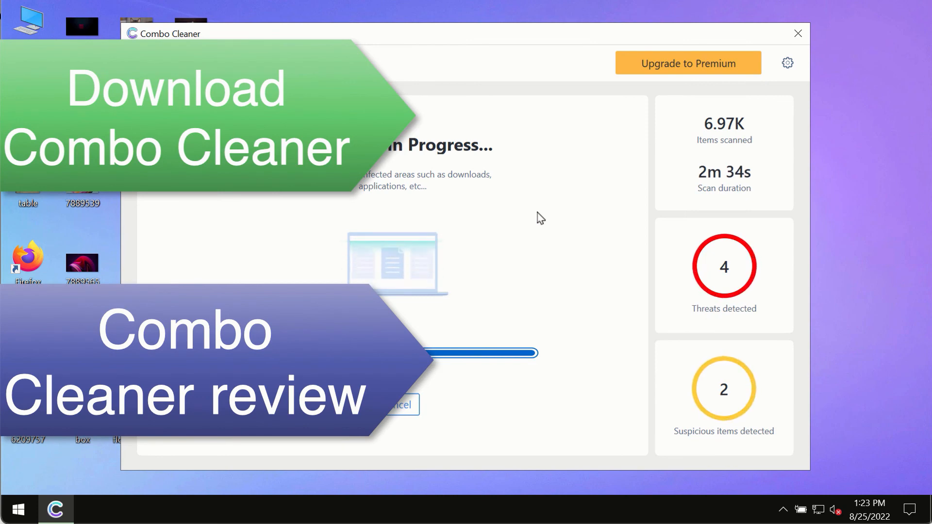
mouse_move(581, 196)
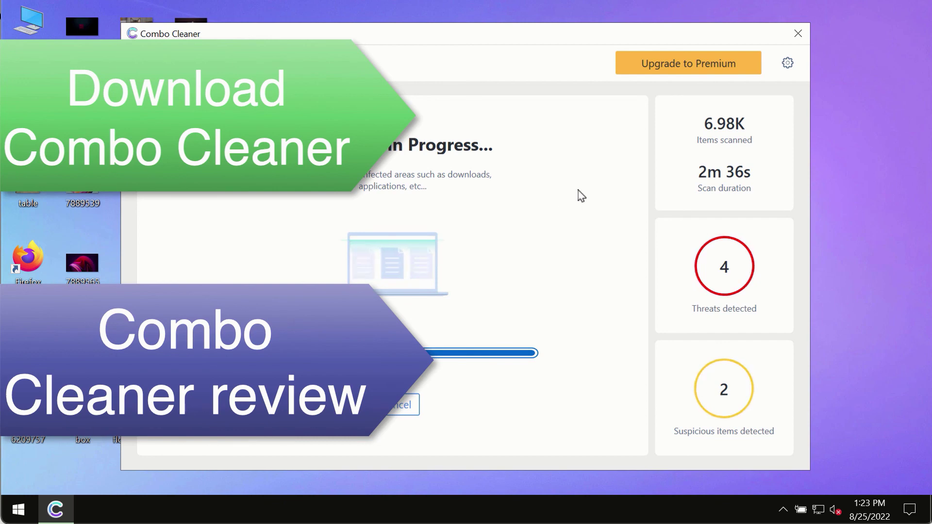